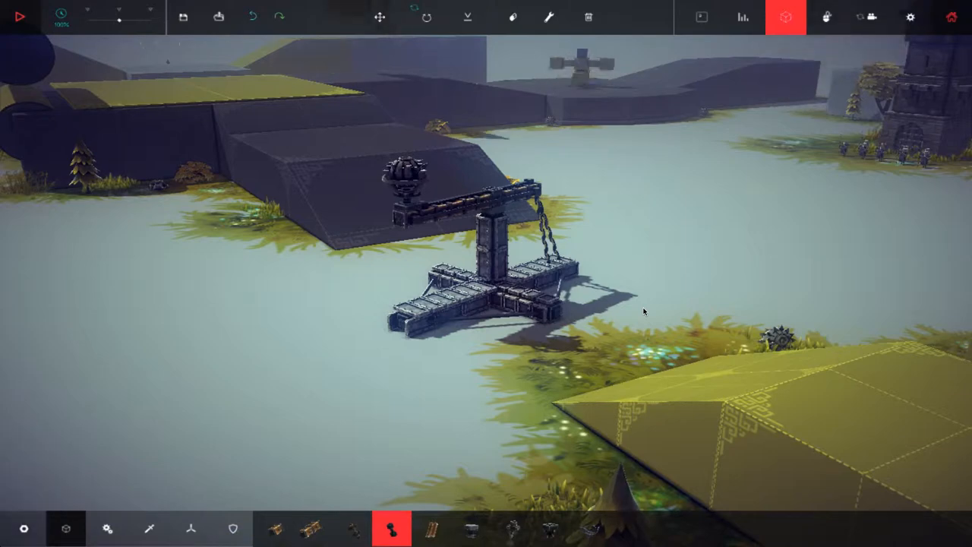
mouse_move(674, 291)
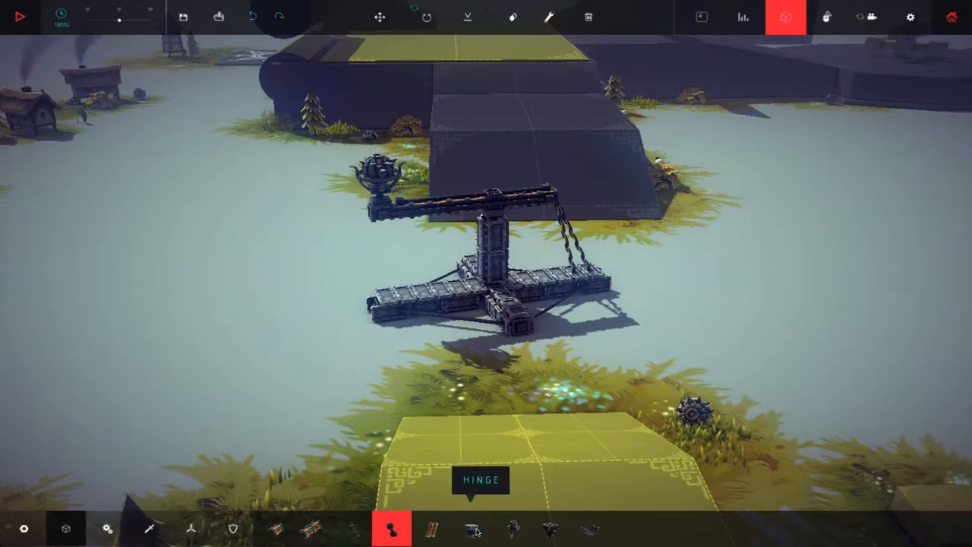
Step: Run a test simulation so the catapult arm swings and throws its bomb, then return to editing
left_click(471, 529)
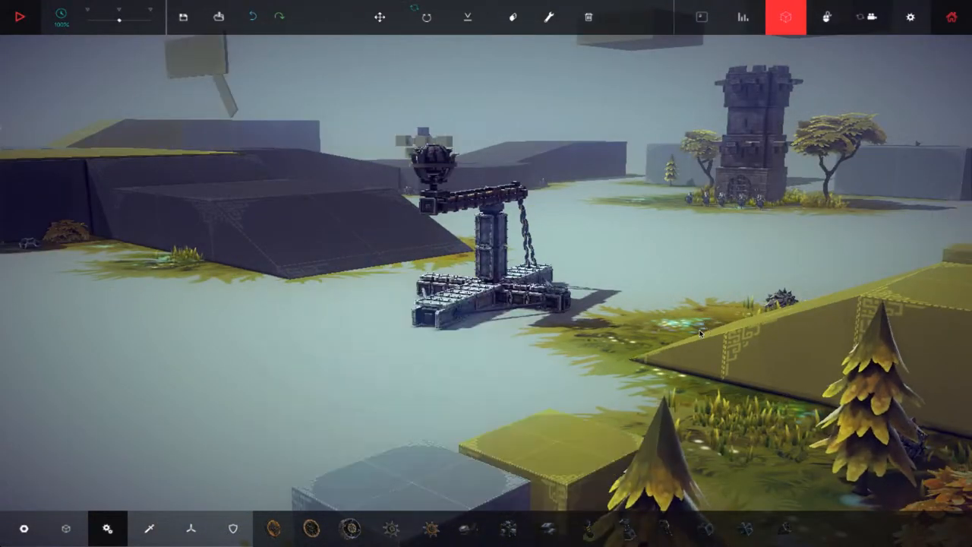
left_click(22, 16)
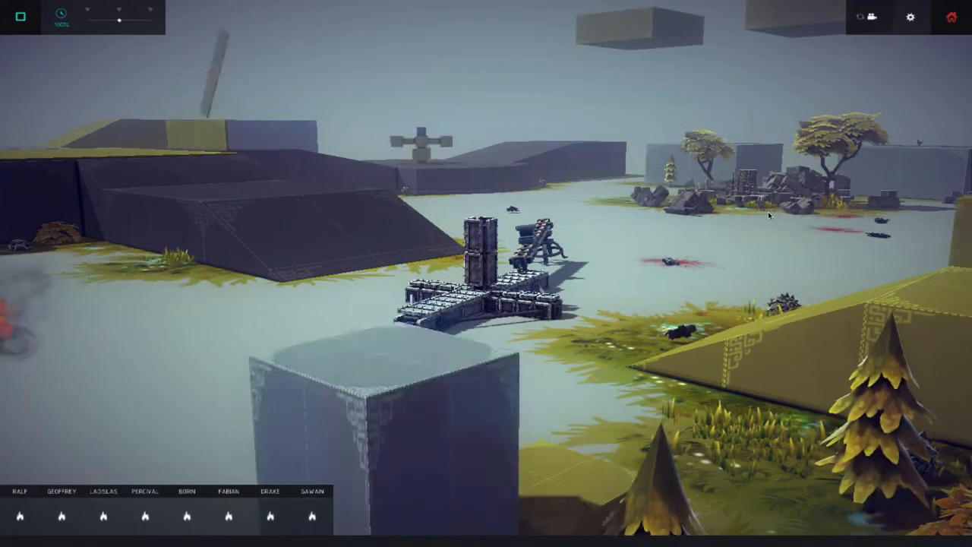
left_click(20, 17)
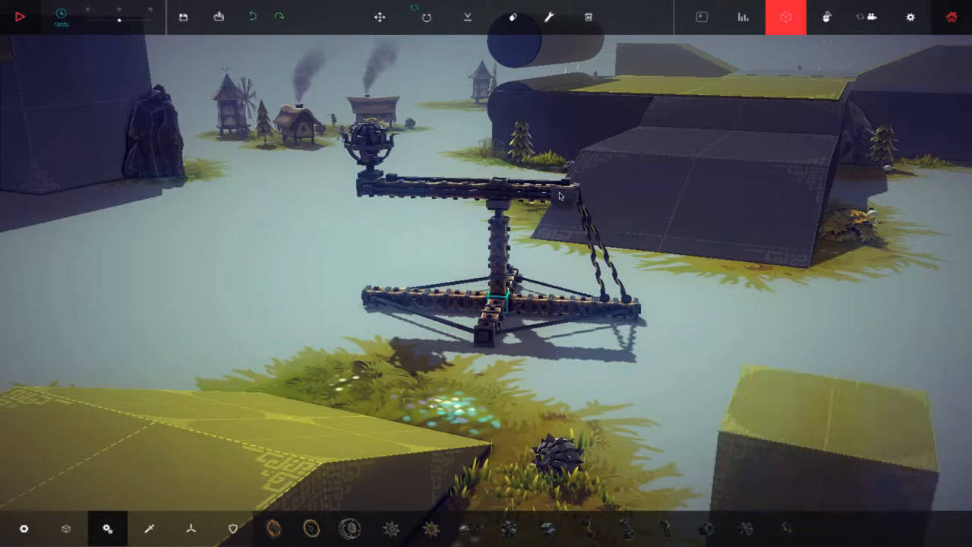
mouse_move(365, 93)
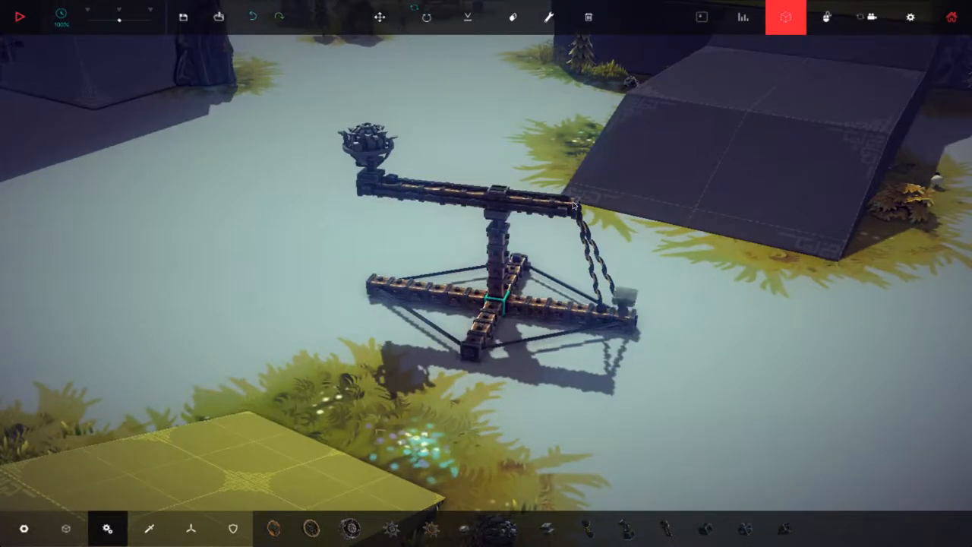
mouse_move(593, 516)
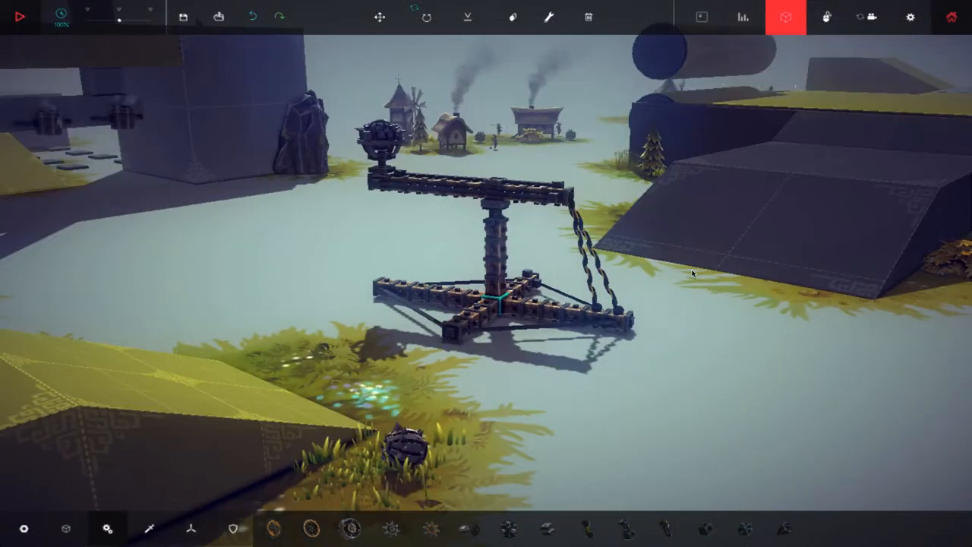
Step: Run the catapult again so the bomb explodes at the distant target, then return to the editor
left_click(21, 17)
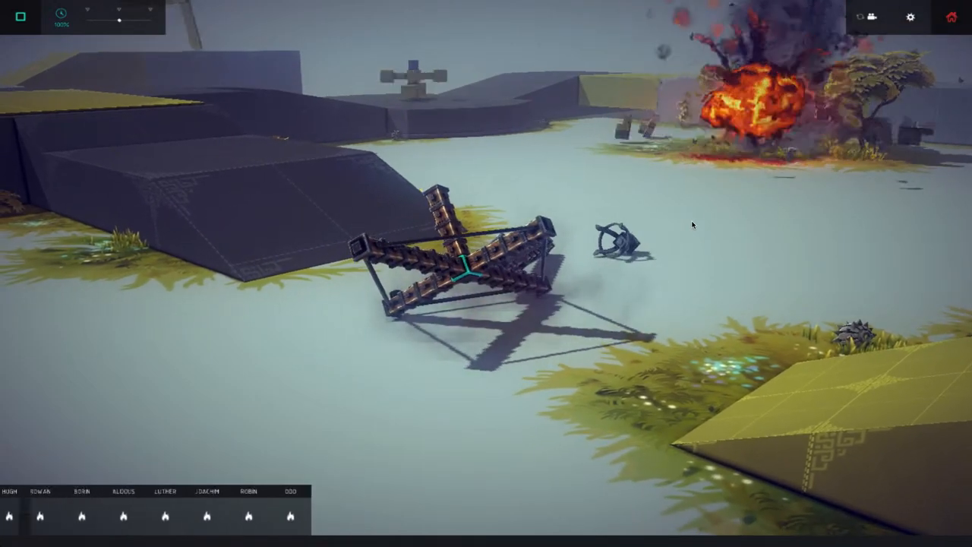
left_click(18, 16)
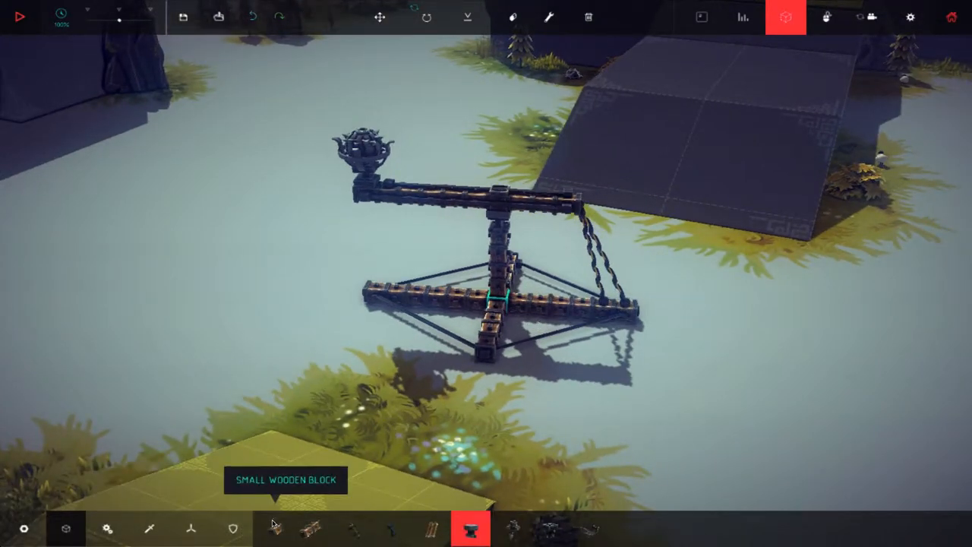
mouse_move(559, 326)
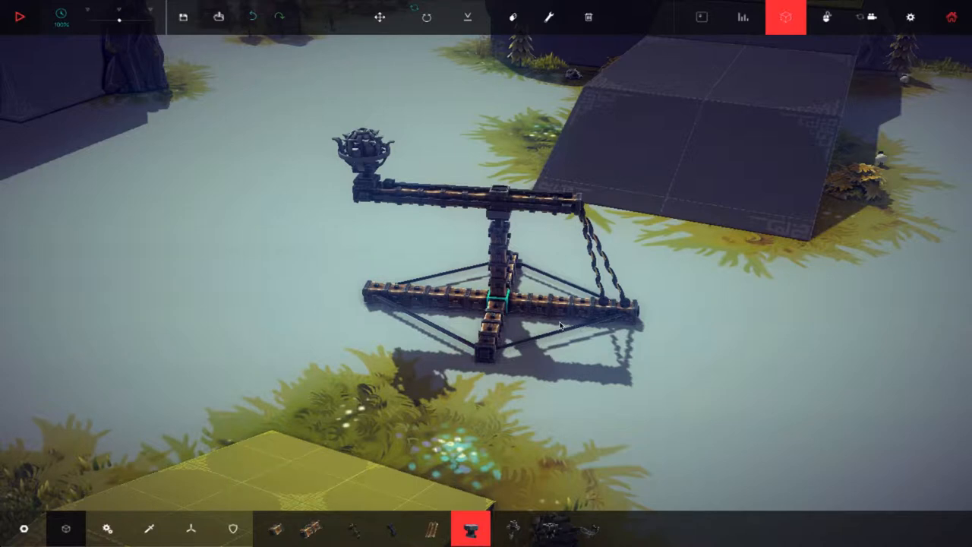
mouse_move(566, 307)
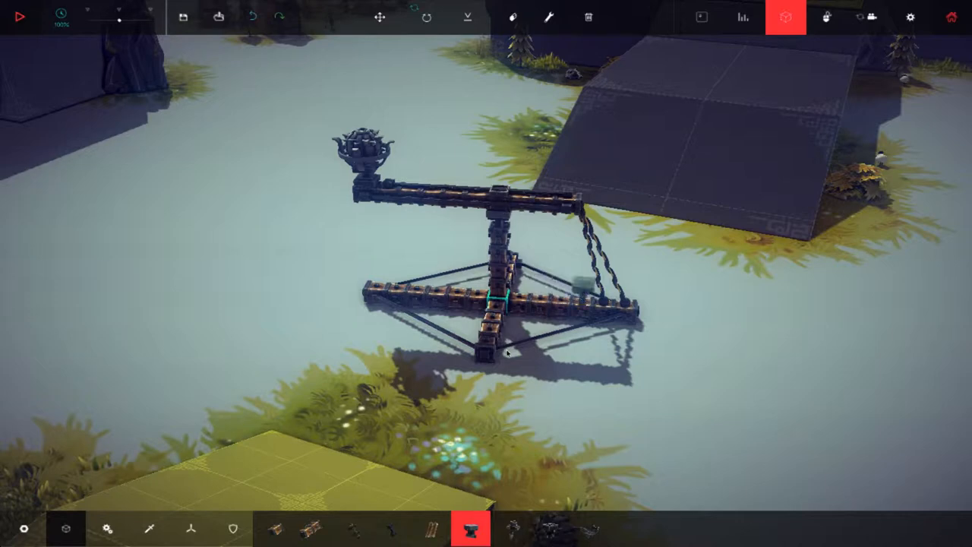
mouse_move(313, 529)
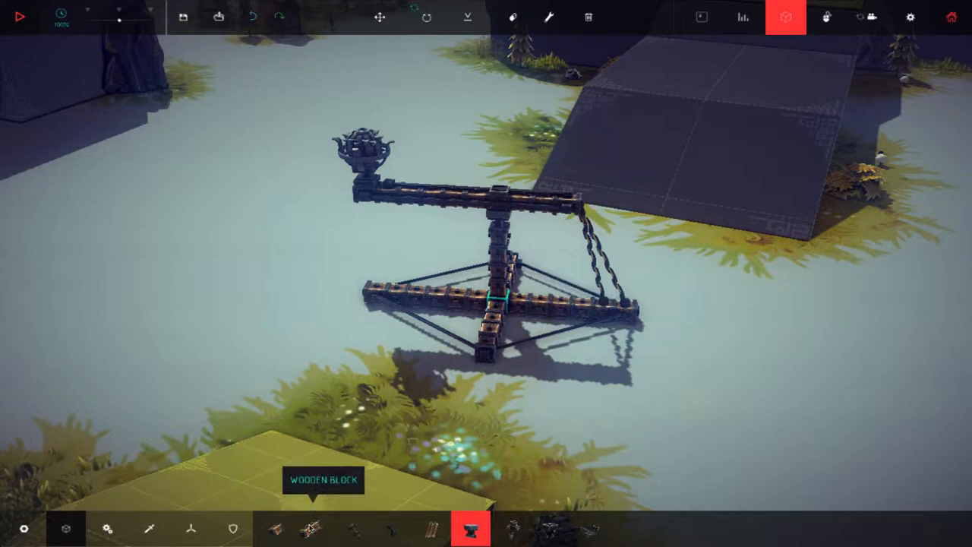
mouse_move(781, 249)
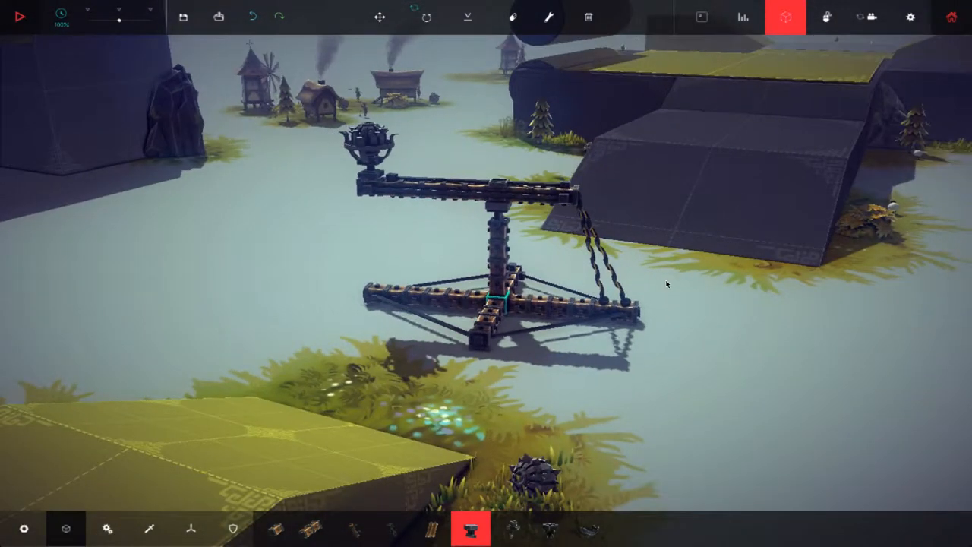
mouse_move(106, 528)
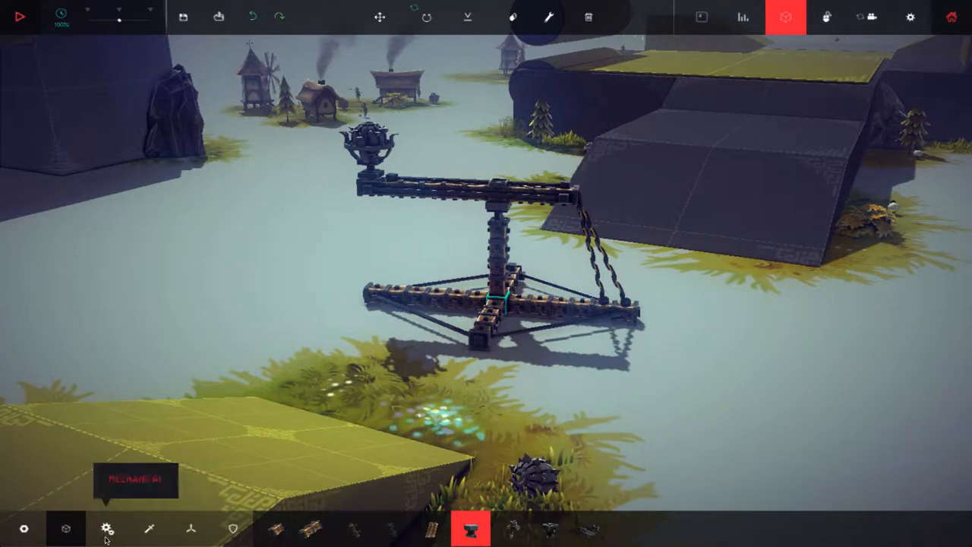
mouse_move(392, 529)
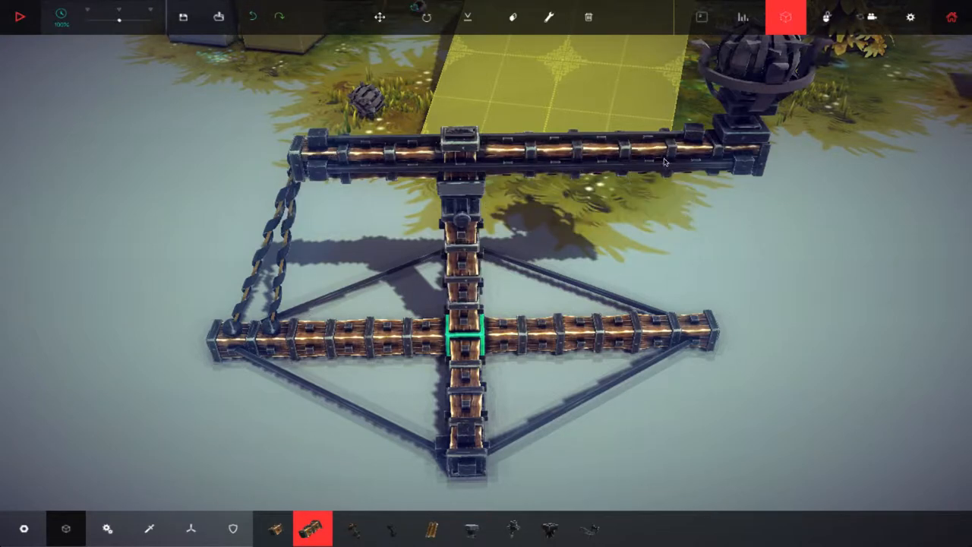
mouse_move(831, 148)
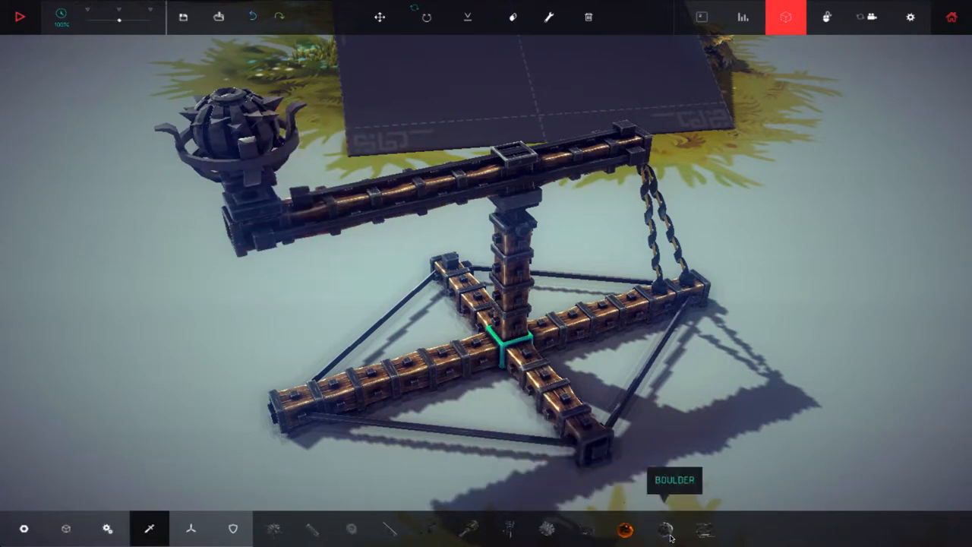
mouse_move(839, 347)
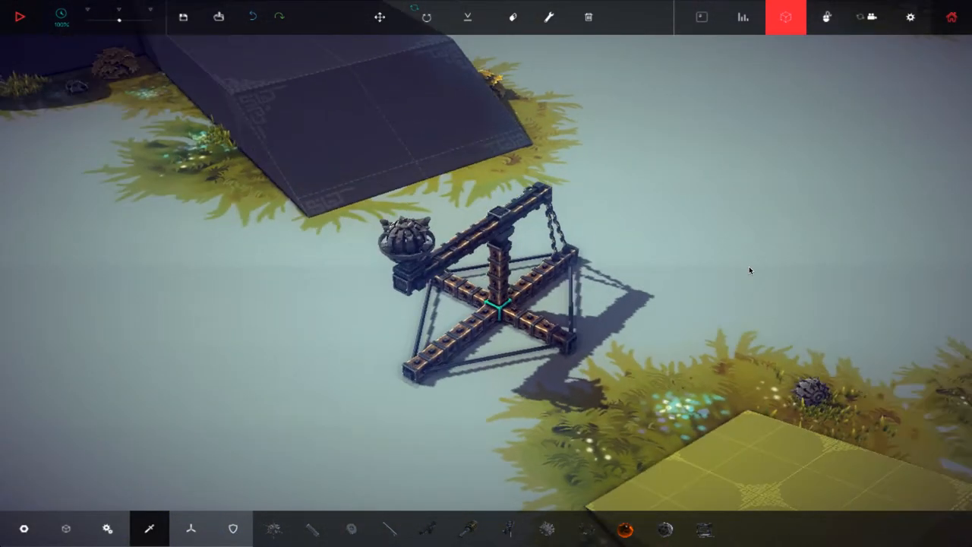
mouse_move(638, 433)
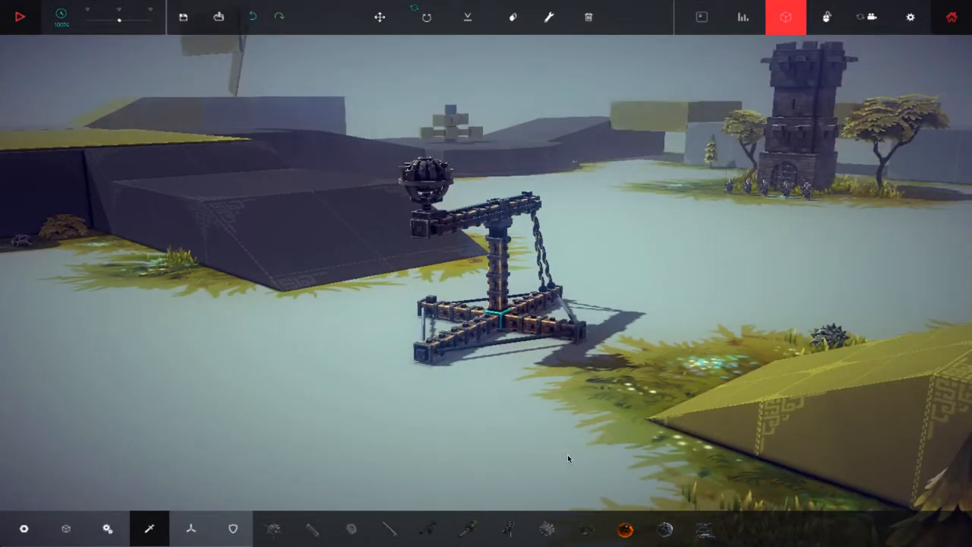
left_click(21, 17)
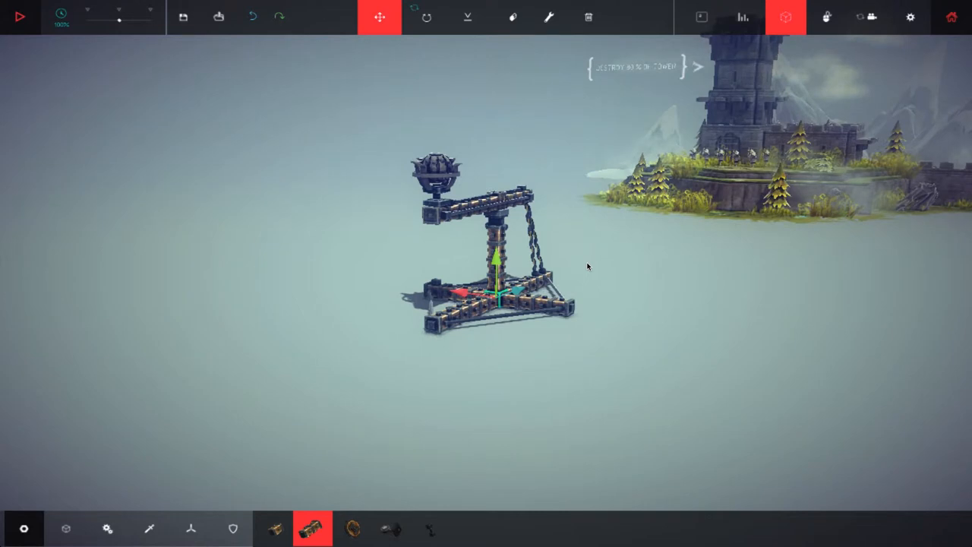
Step: Fire the catapult at the castle in a live run, stop, then launch another shot
left_click(21, 17)
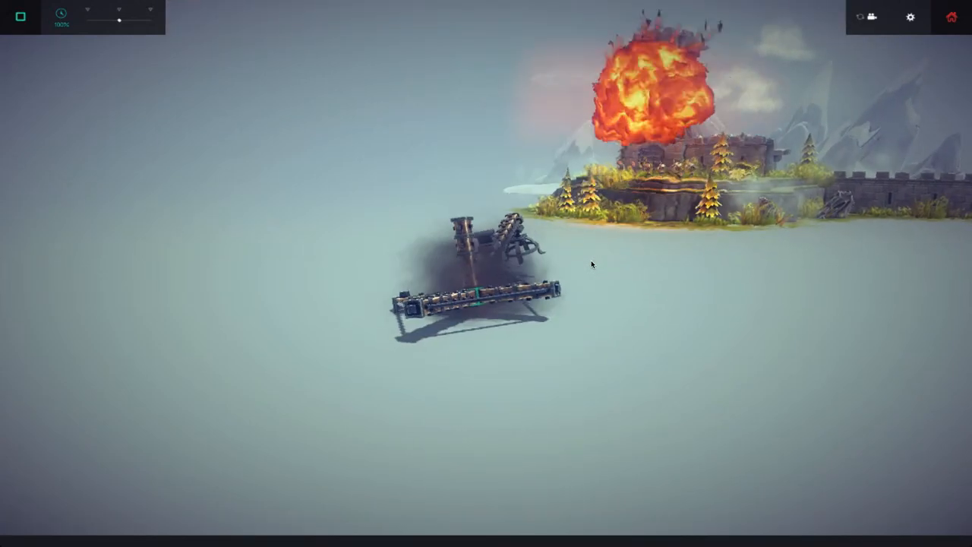
left_click(21, 17)
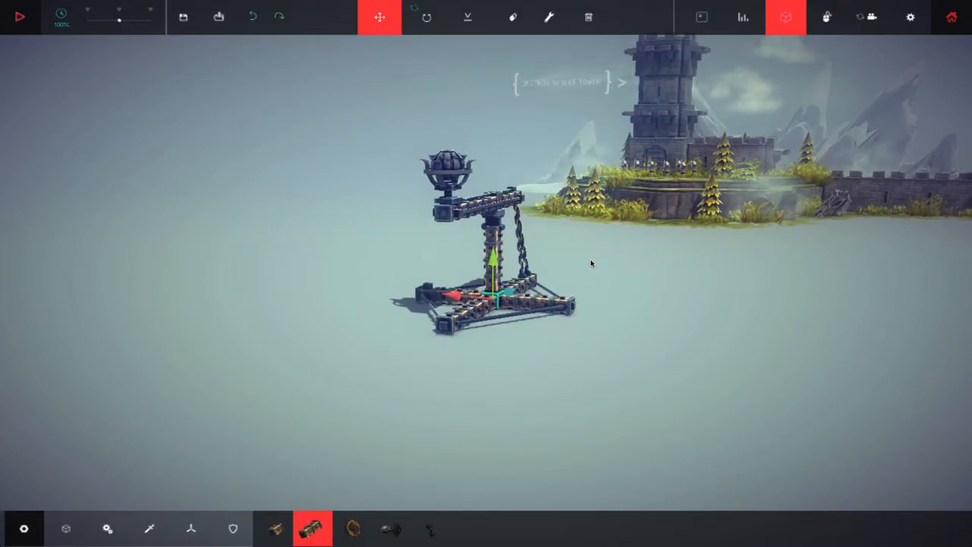
left_click(21, 15)
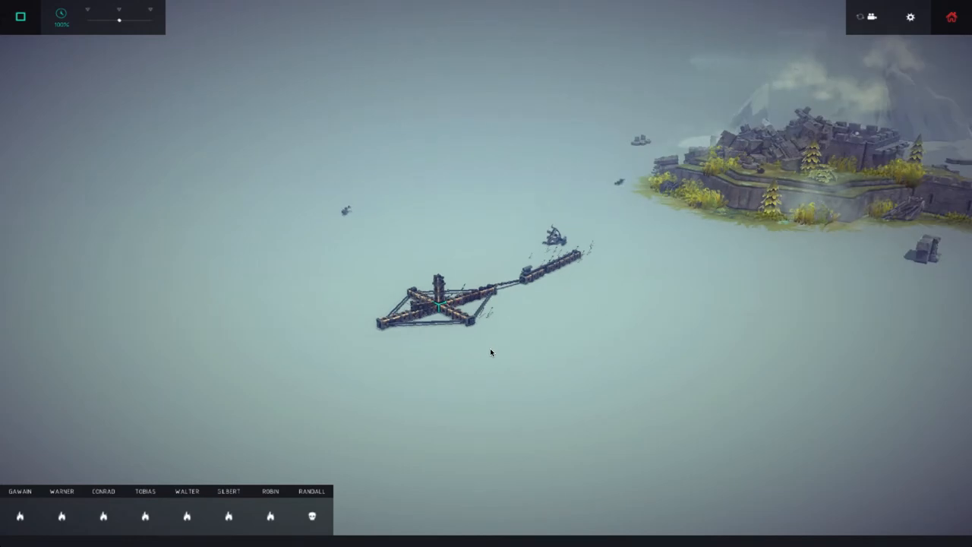
mouse_move(544, 353)
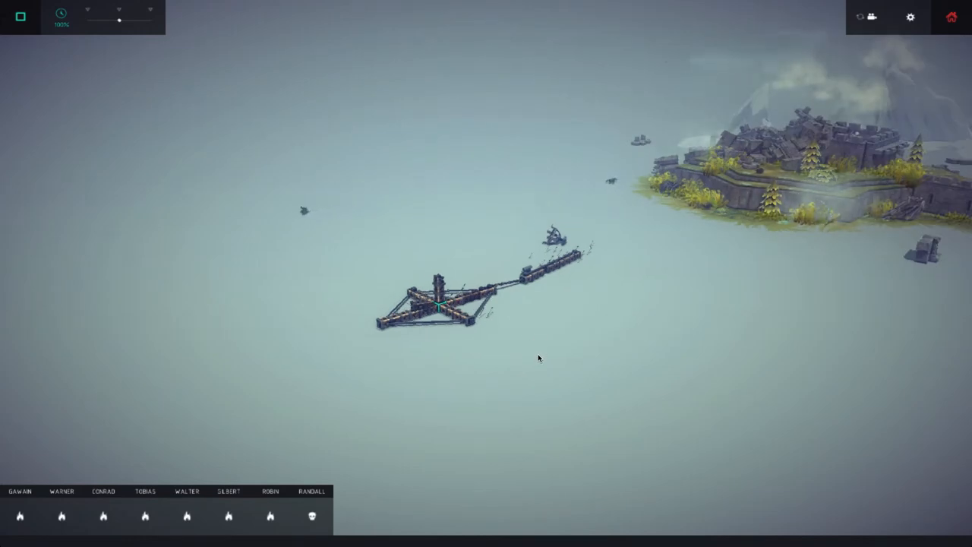
mouse_move(591, 401)
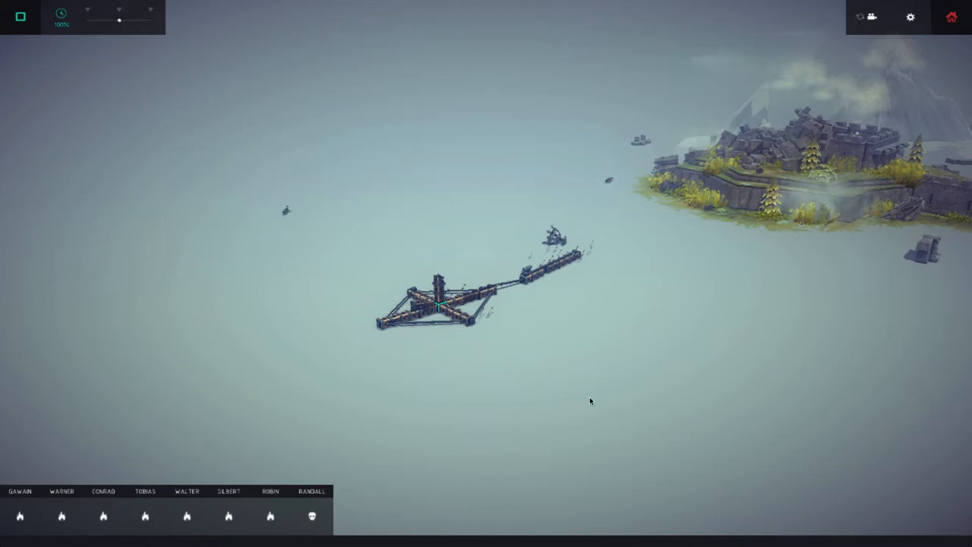
mouse_move(585, 404)
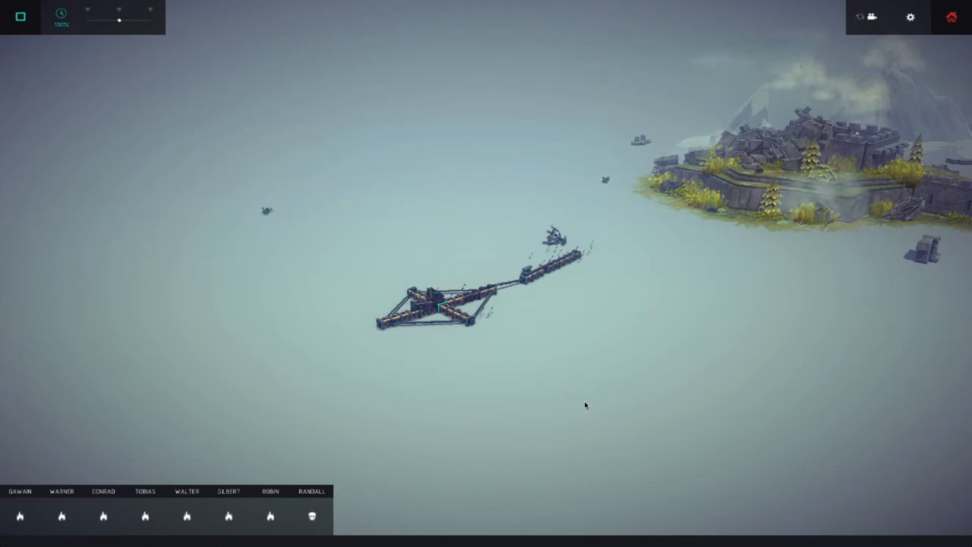